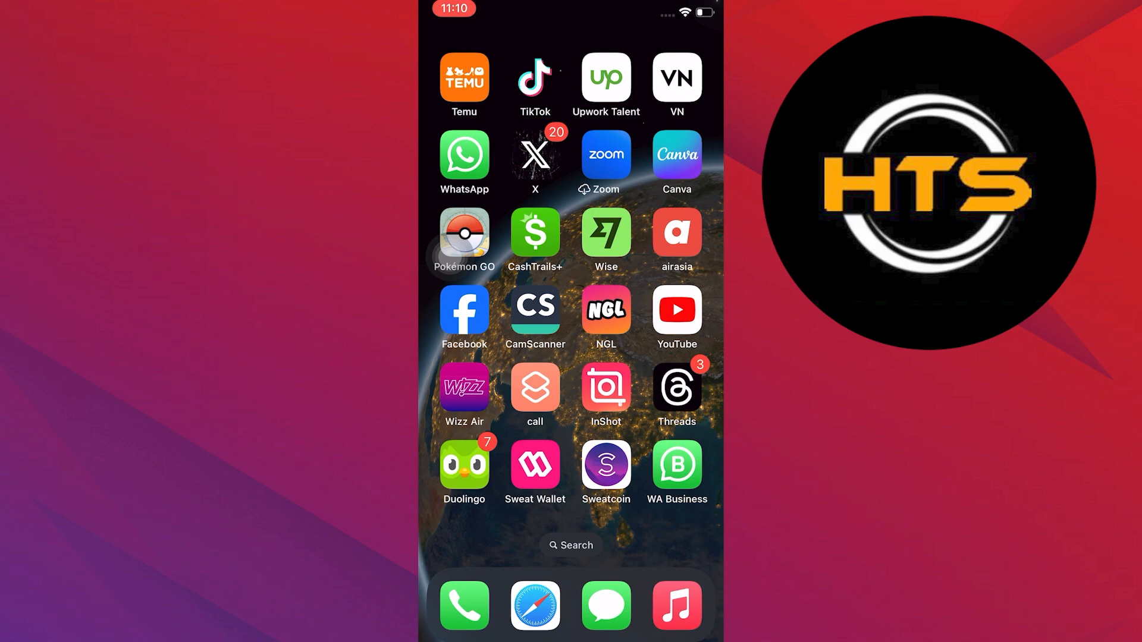
Step: Launch WhatsApp from the Home Screen
left_click(463, 153)
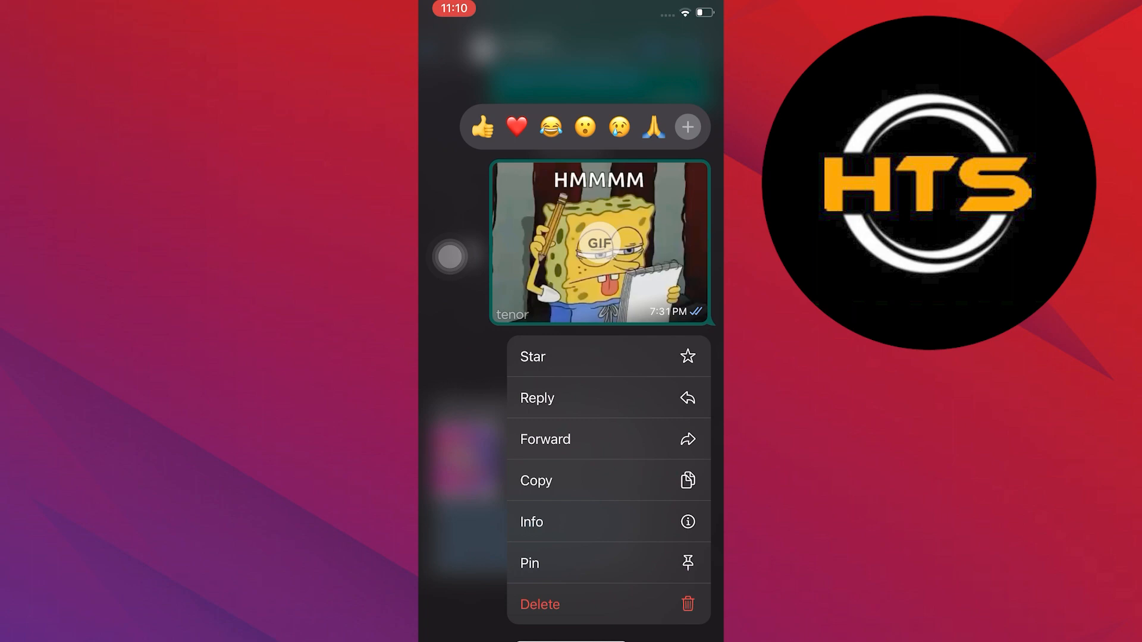
Step: Long-press the HMMMM GIF message to show its reaction bar and Delete menu
left_click(540, 604)
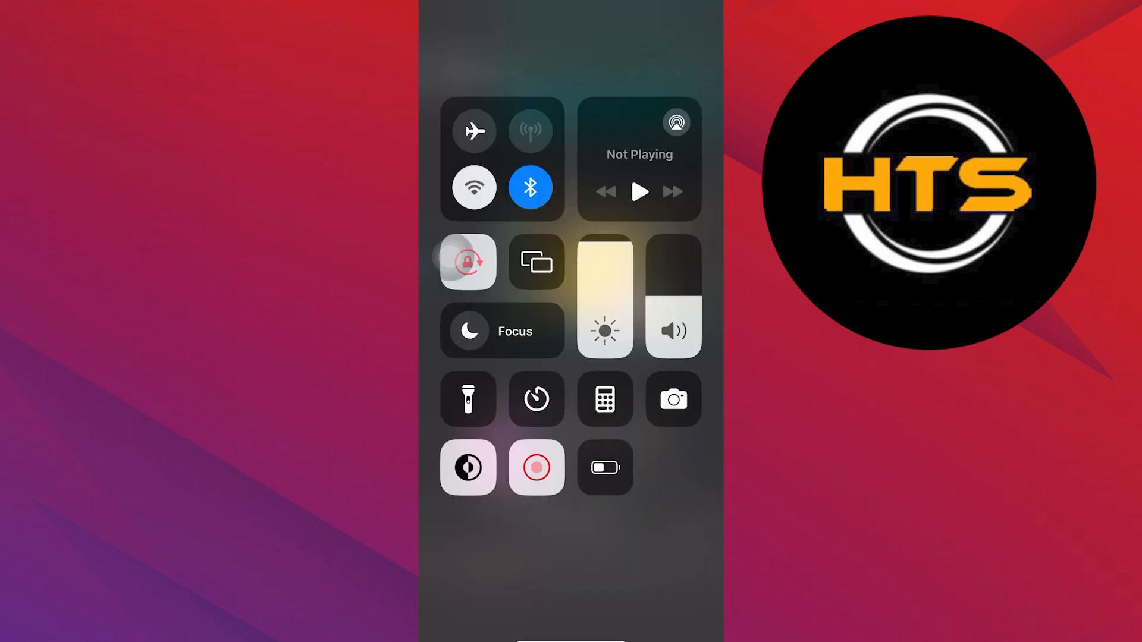
Step: Disconnect Wi-Fi and switch Airplane Mode on from Control Center
left_click(473, 187)
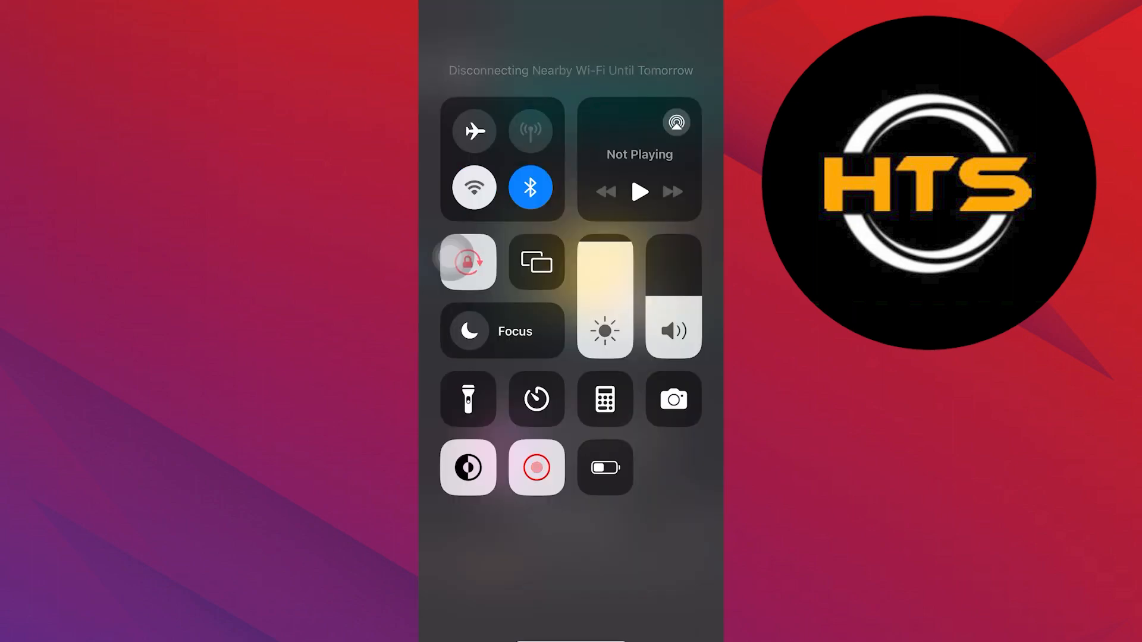
left_click(473, 130)
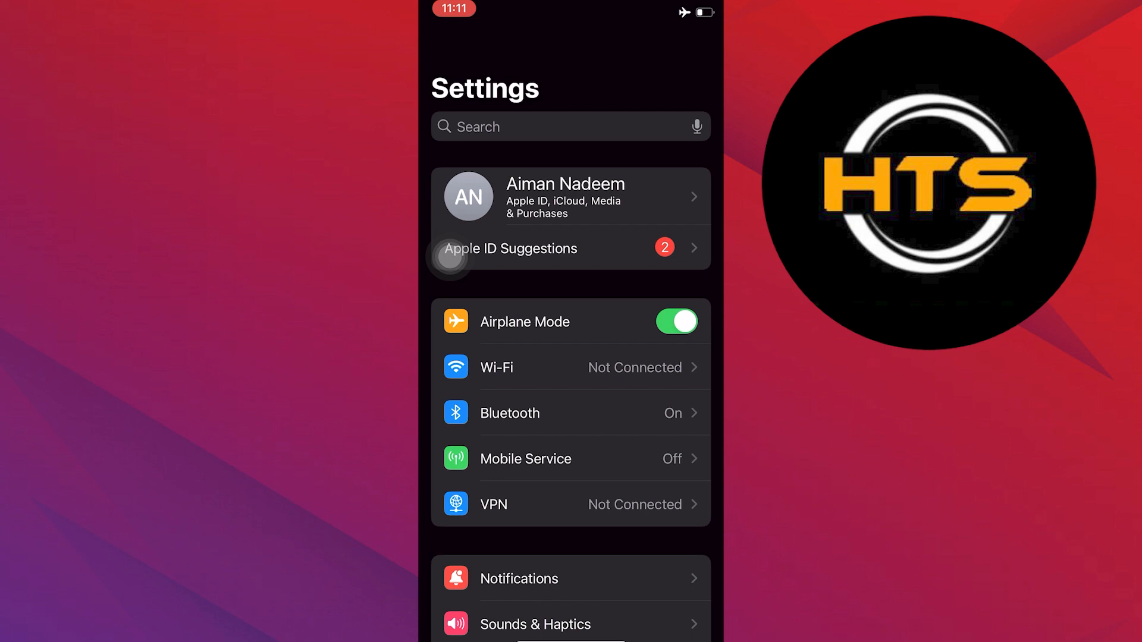
Step: Navigate to General > Date & Time in Settings
scroll("down", 3)
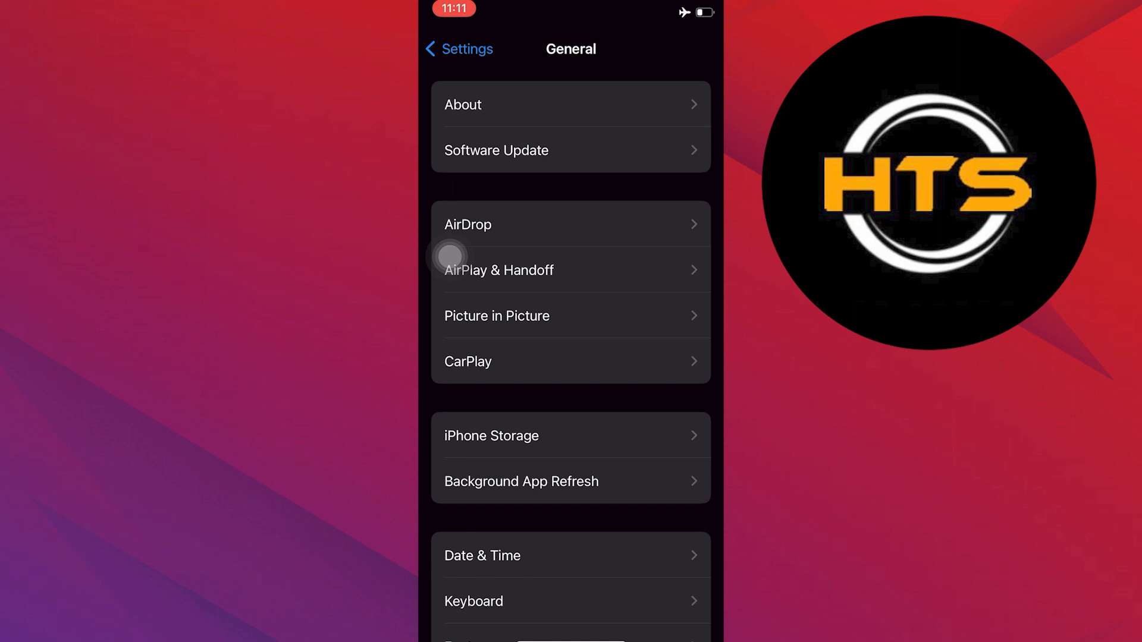
left_click(482, 555)
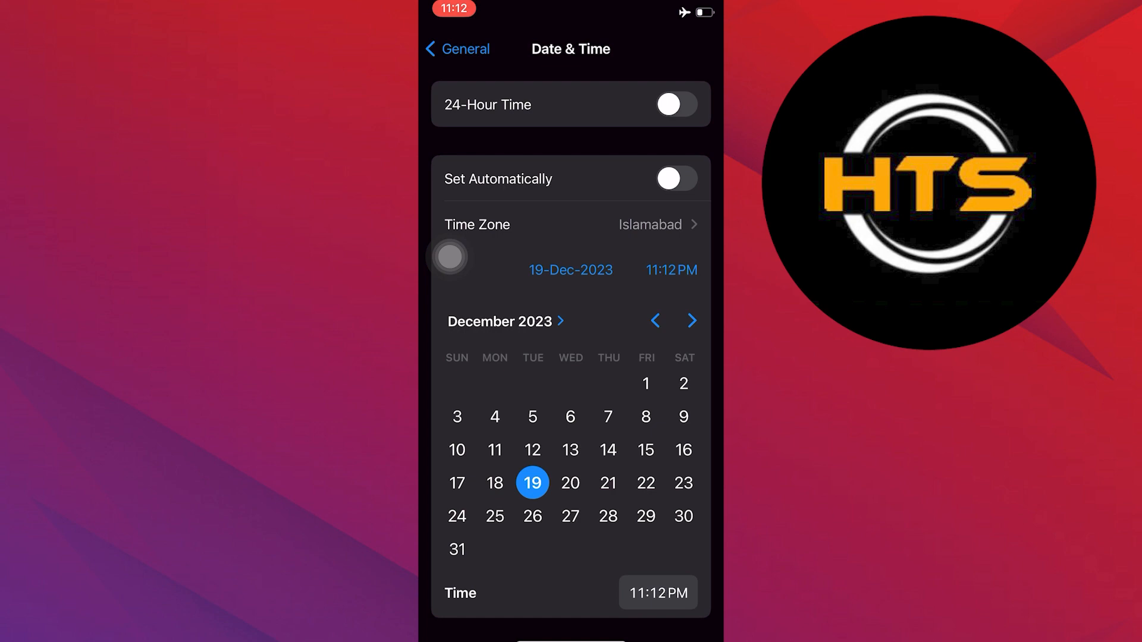
Step: Change the date from 19 to 12 December 2023, keeping the time 11:12 PM
left_click(533, 450)
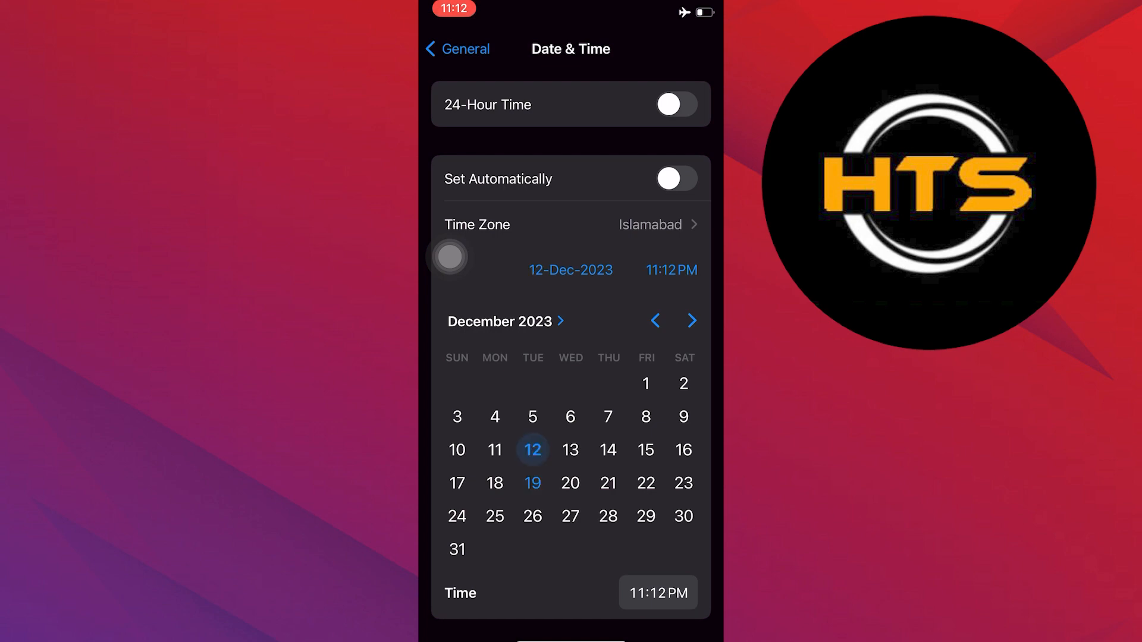